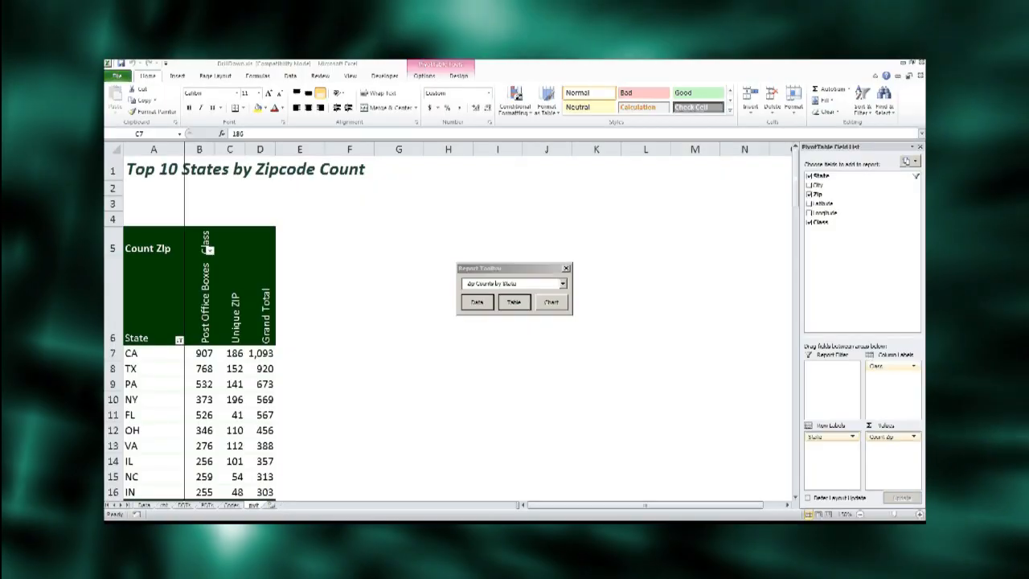
pyautogui.moveTo(338, 344)
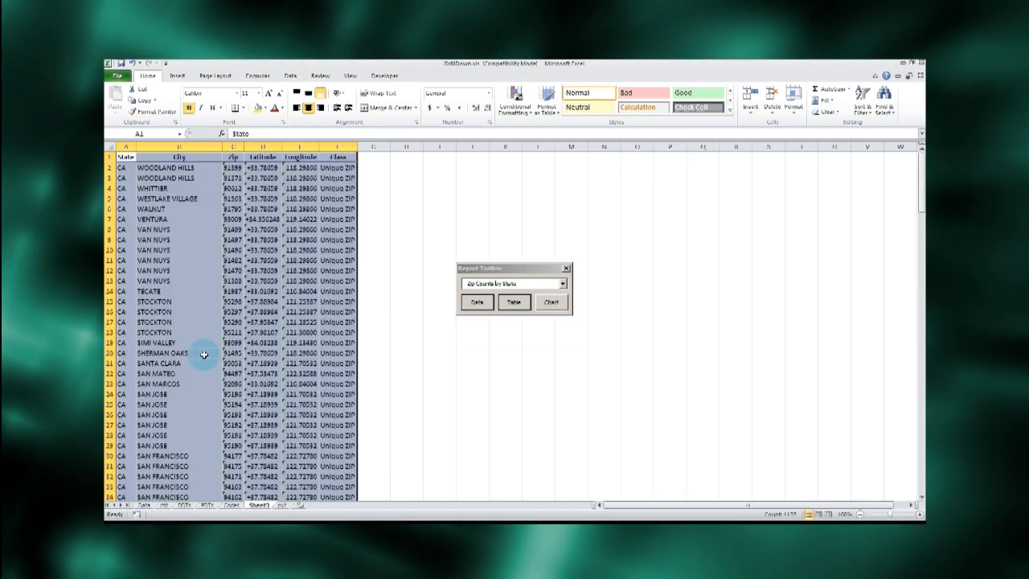
# Toggle between a state's detail records and the pivot table, then show the top-10-states pivot chart
pyautogui.click(514, 303)
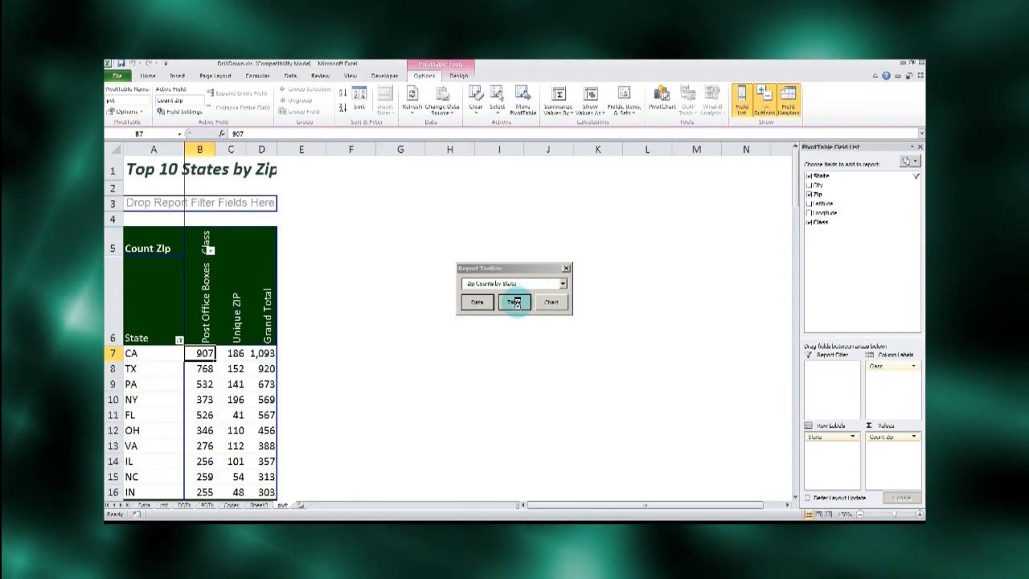
pyautogui.click(515, 303)
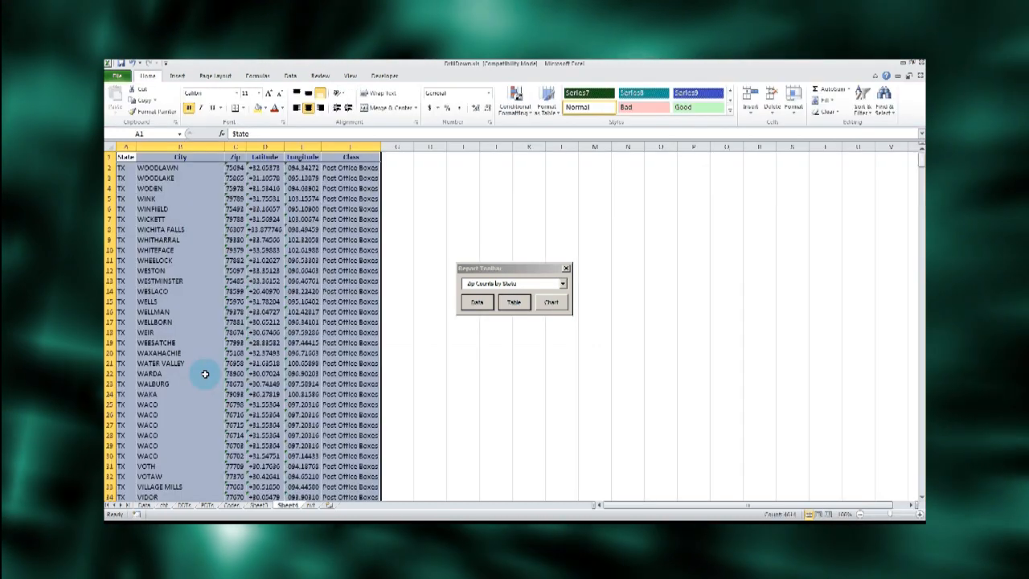
pyautogui.click(514, 303)
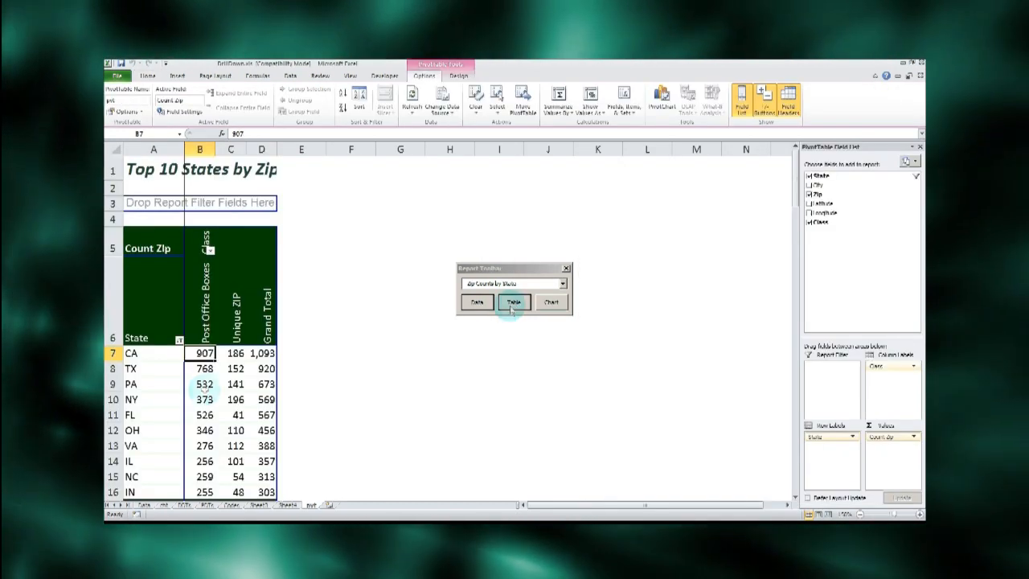
pyautogui.click(514, 302)
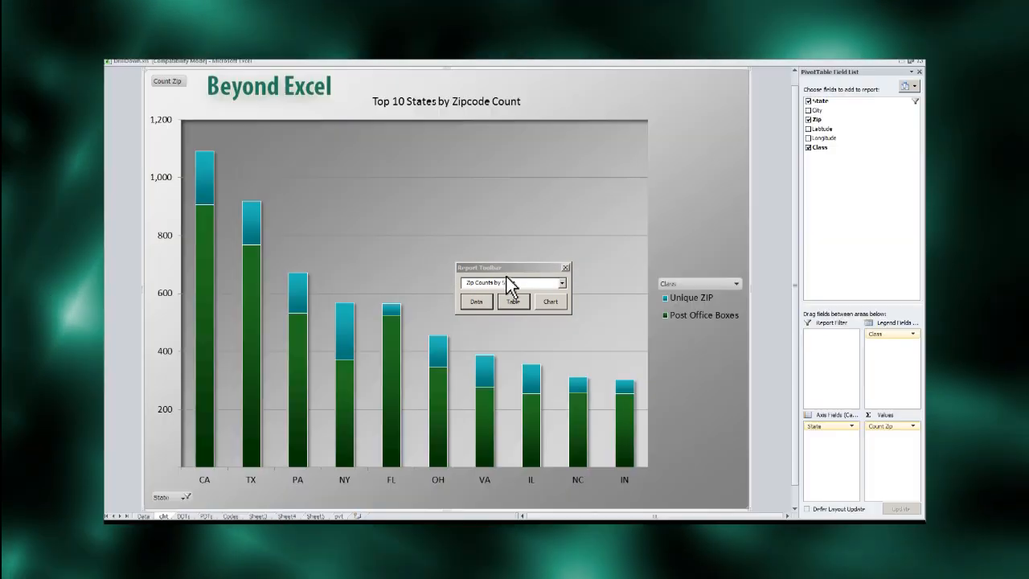
pyautogui.click(476, 300)
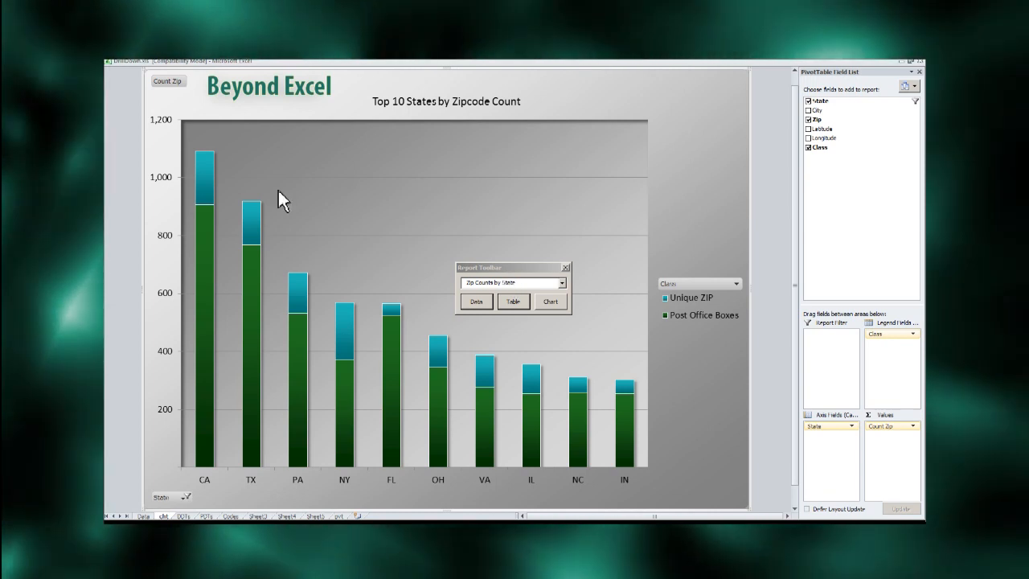
pyautogui.doubleClick(251, 225)
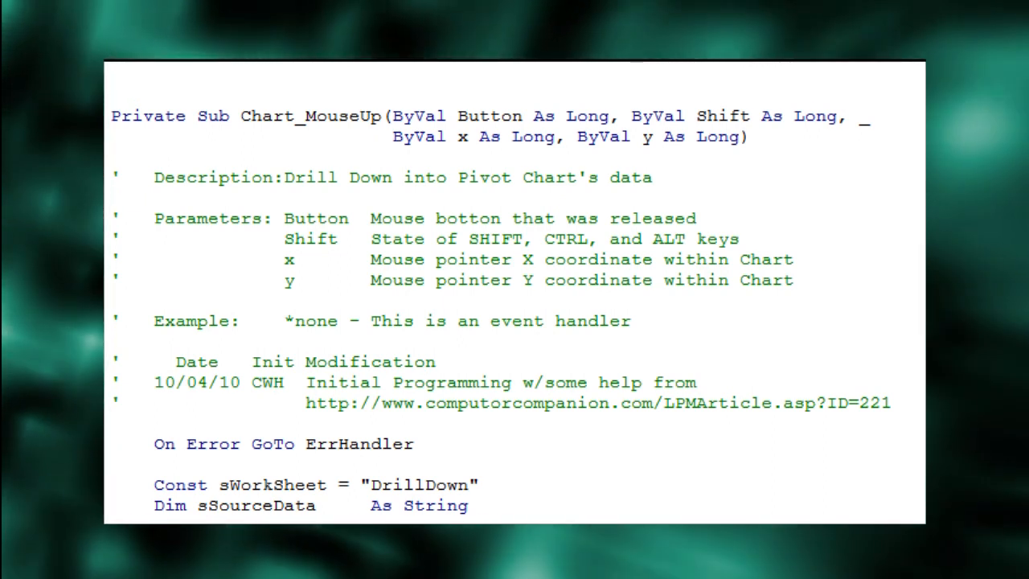
# Reveal the Chart_MouseUp handler's Dim declarations, GetChartElement call and data-element check
pyautogui.moveTo(632, 116); pyautogui.dragTo(836, 116)
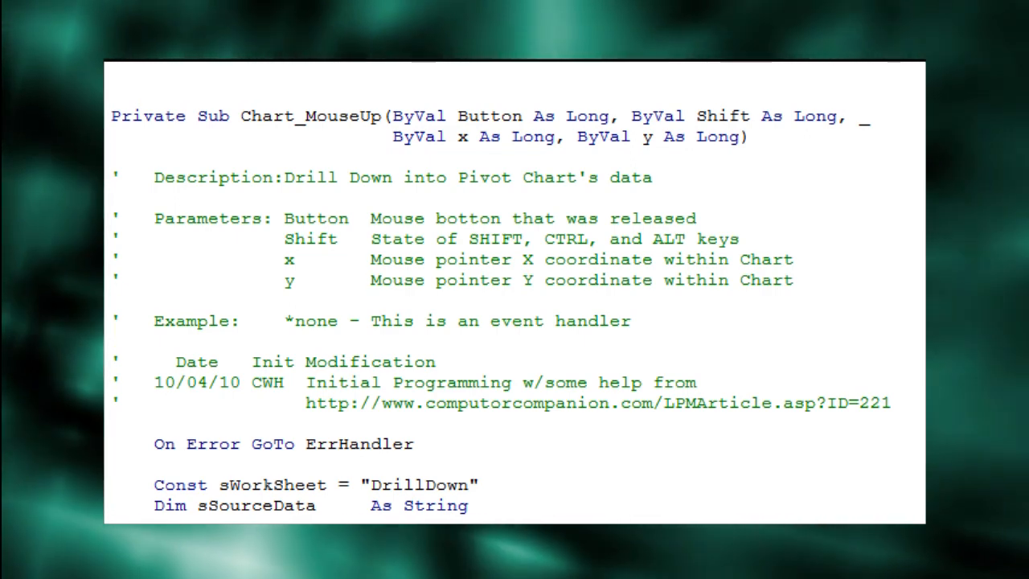
pyautogui.scroll(-3)
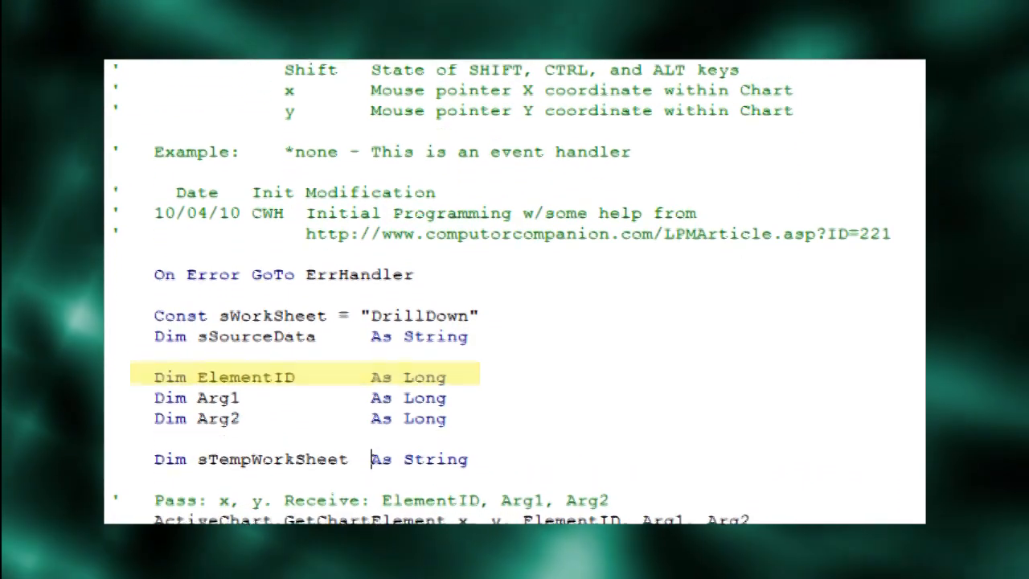
pyautogui.scroll(-3)
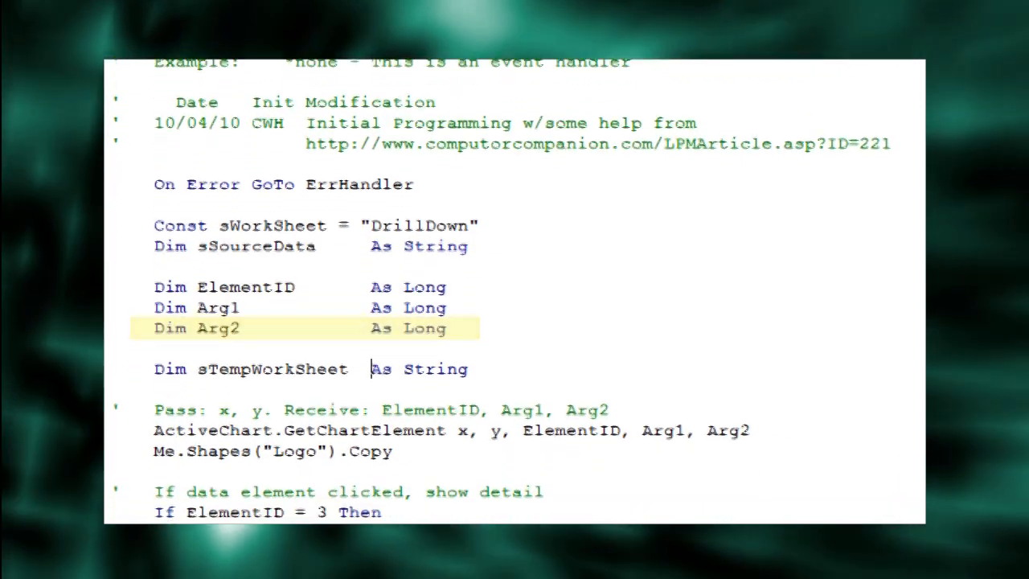
pyautogui.scroll(-3)
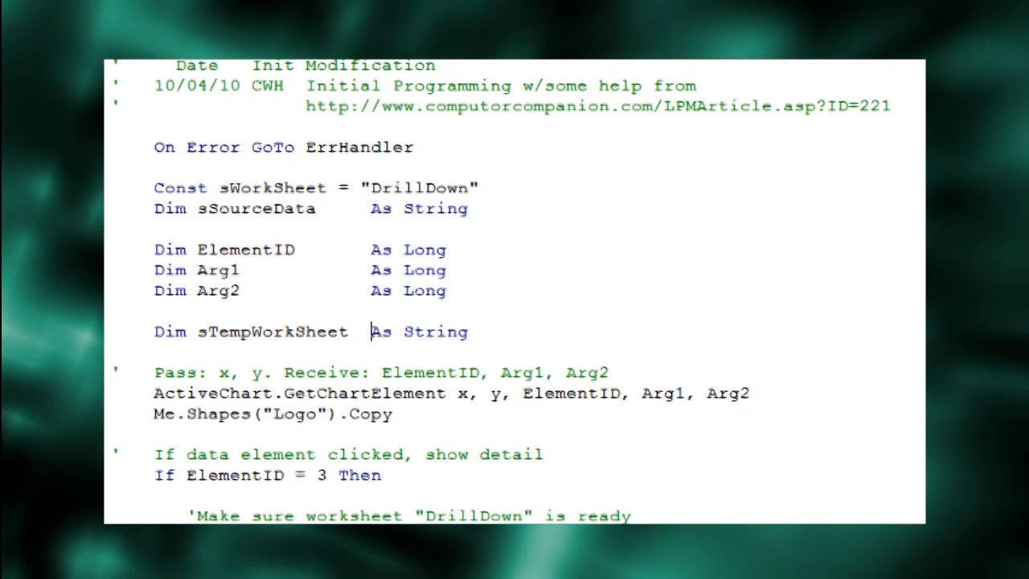
pyautogui.scroll(-3)
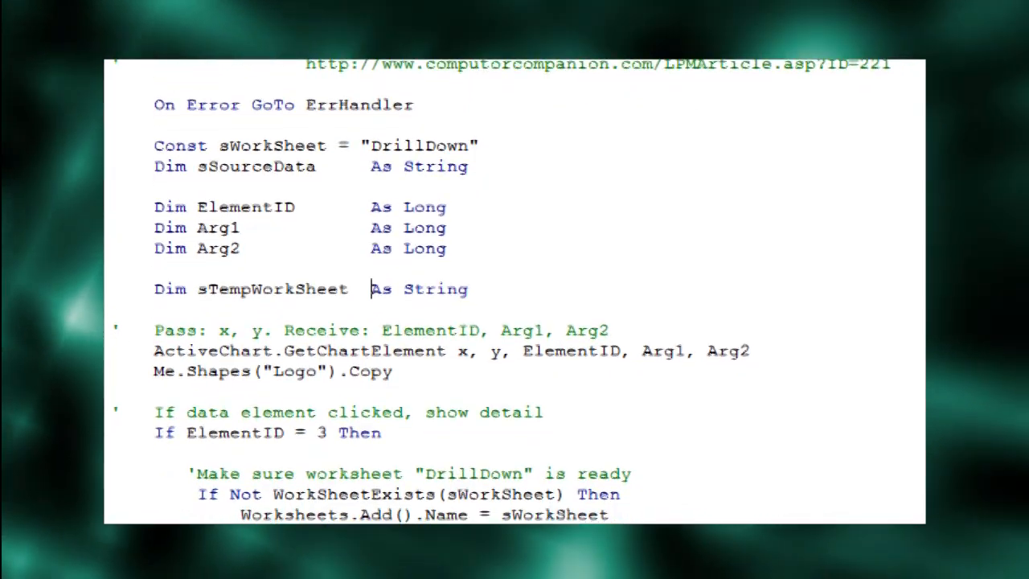
pyautogui.scroll(-3)
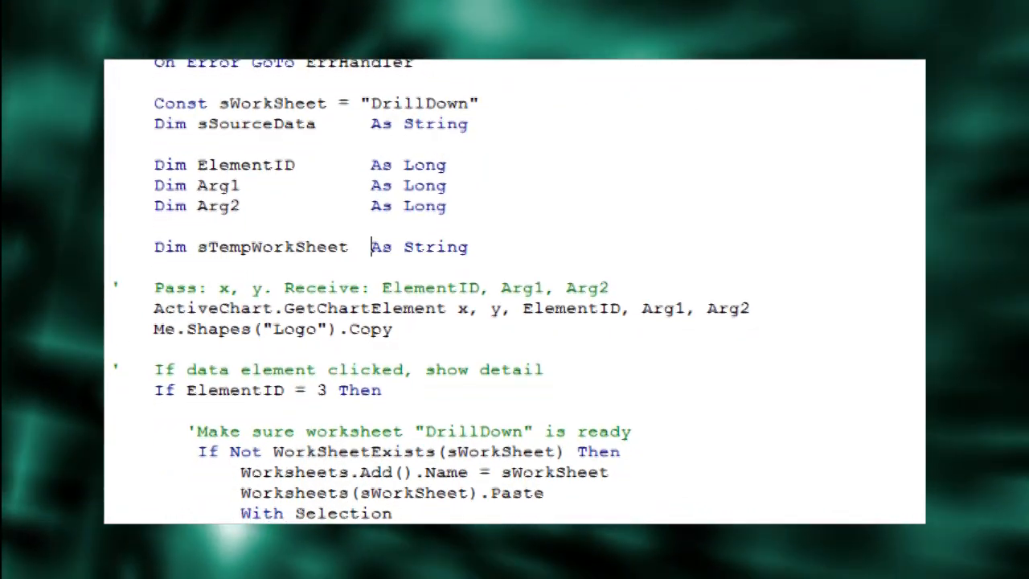
pyautogui.scroll(-3)
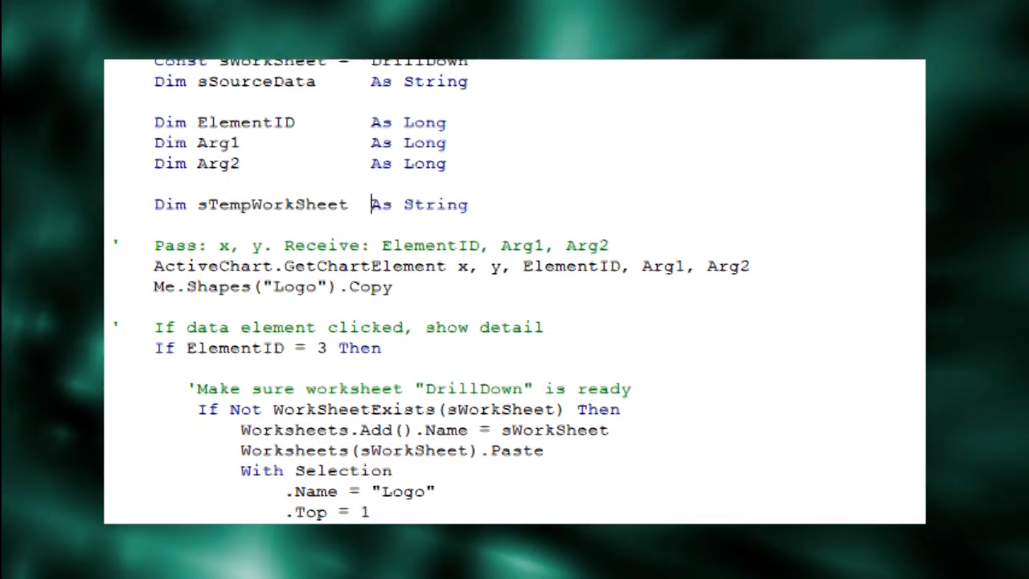
pyautogui.scroll(-3)
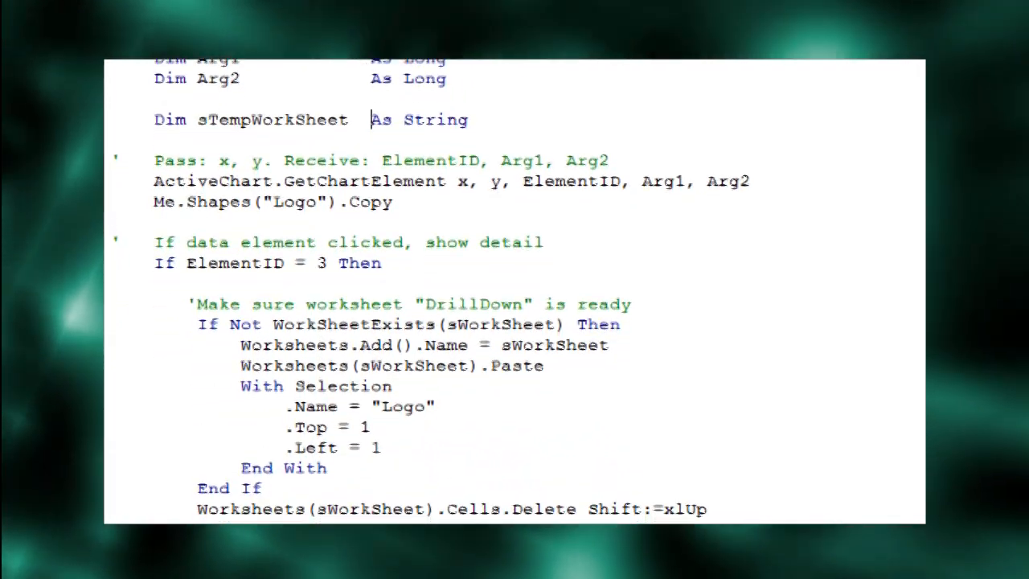
pyautogui.scroll(-3)
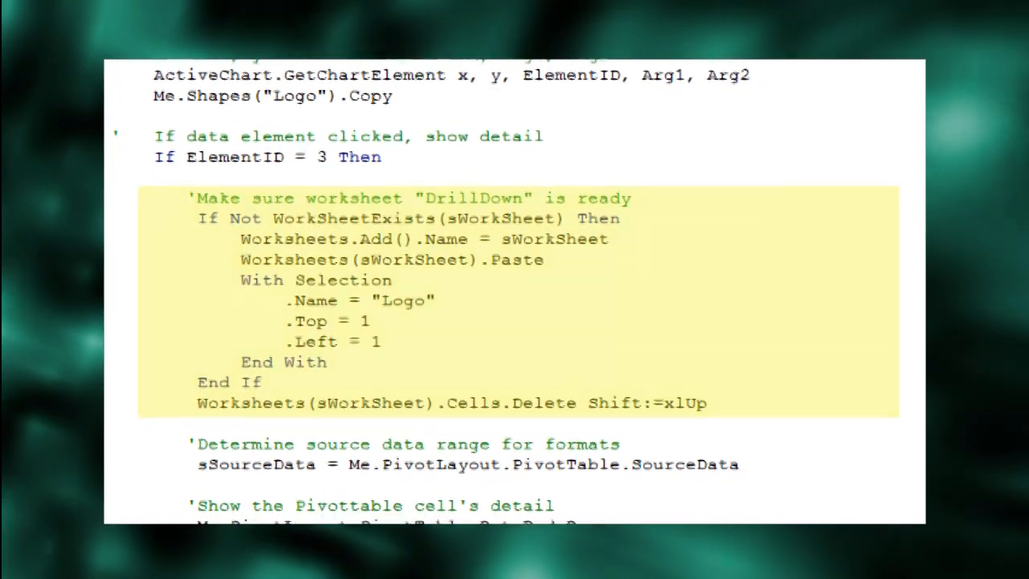
pyautogui.scroll(-3)
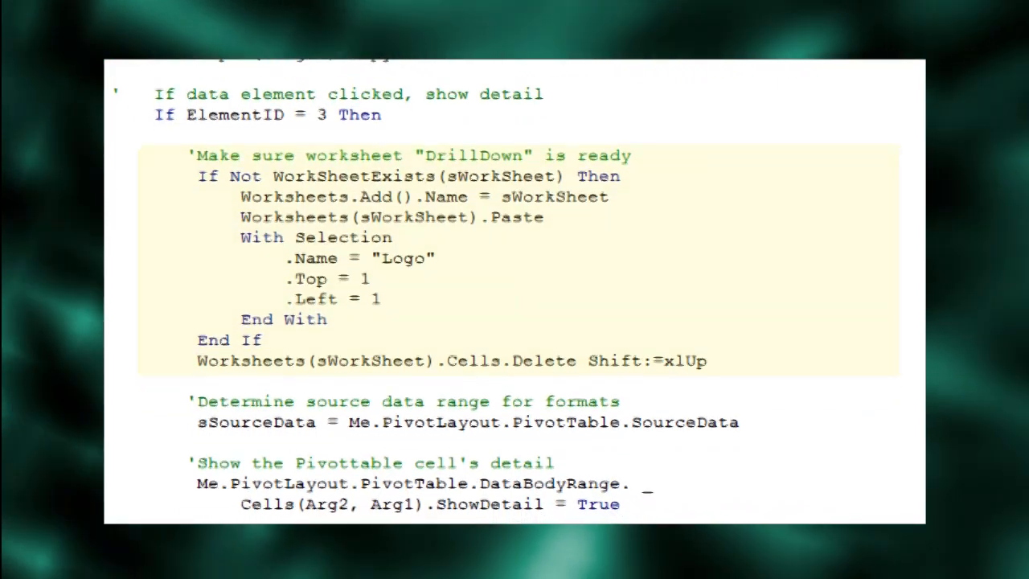
pyautogui.scroll(-3)
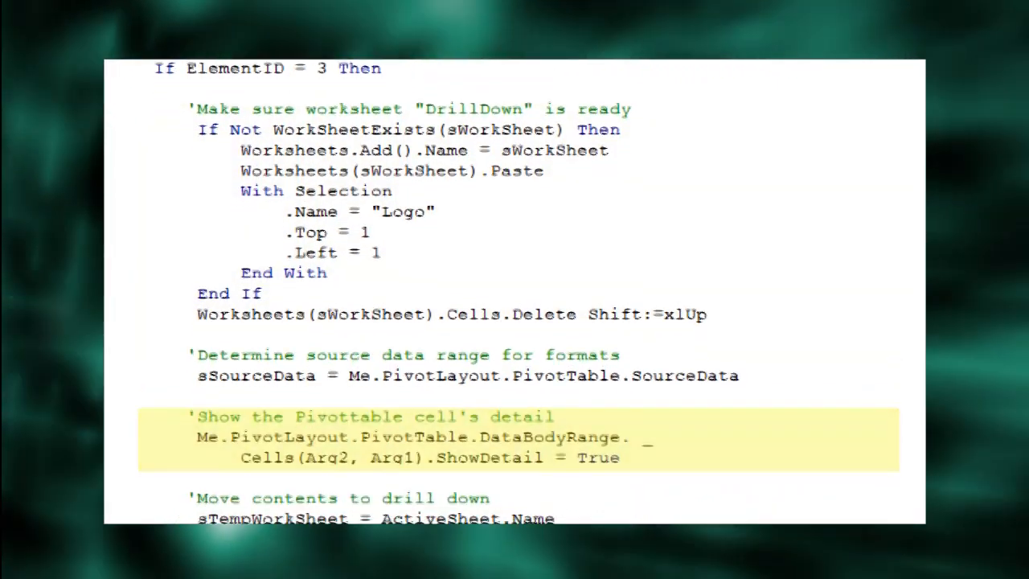
pyautogui.scroll(-3)
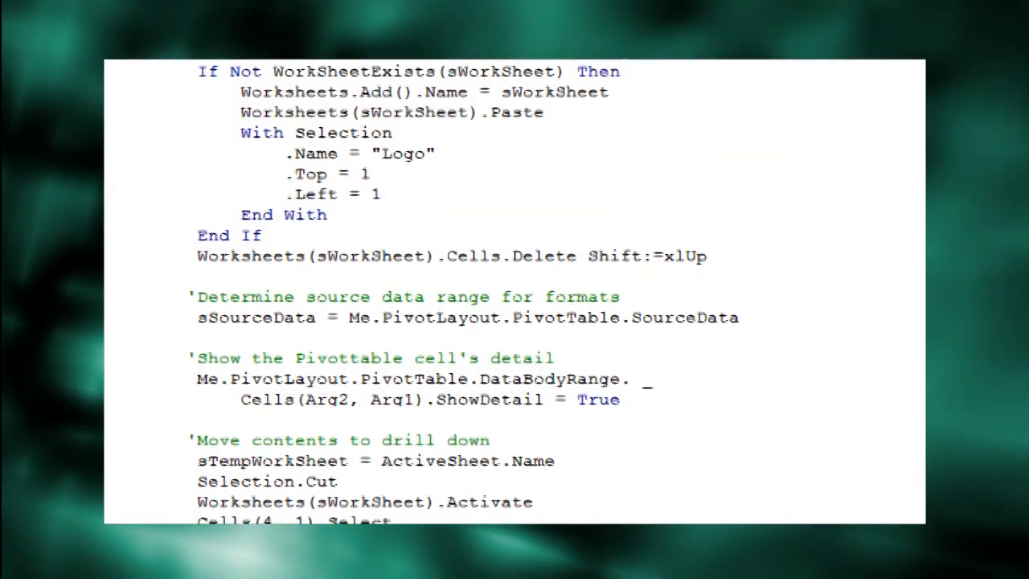
pyautogui.scroll(-3)
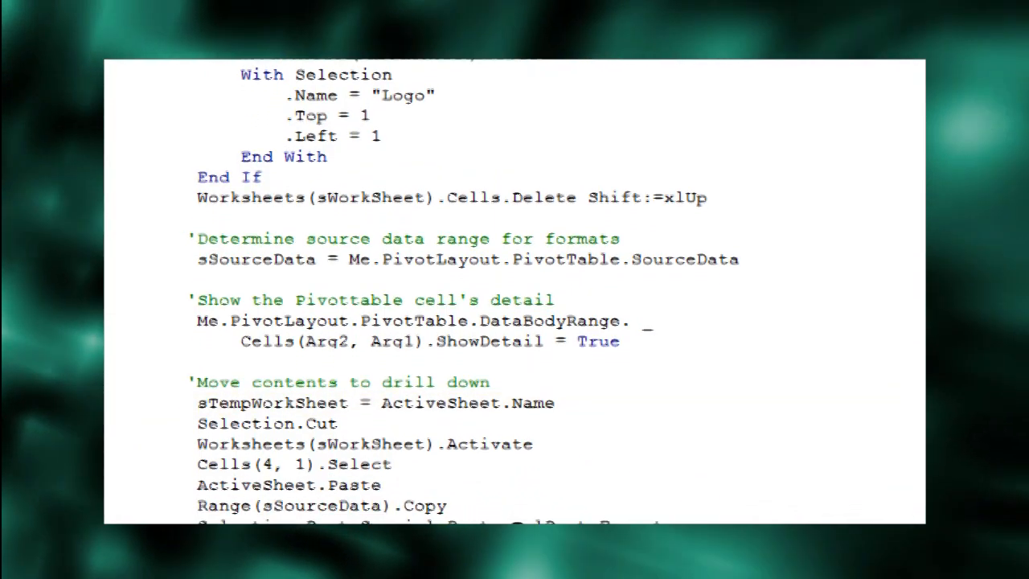
pyautogui.scroll(-3)
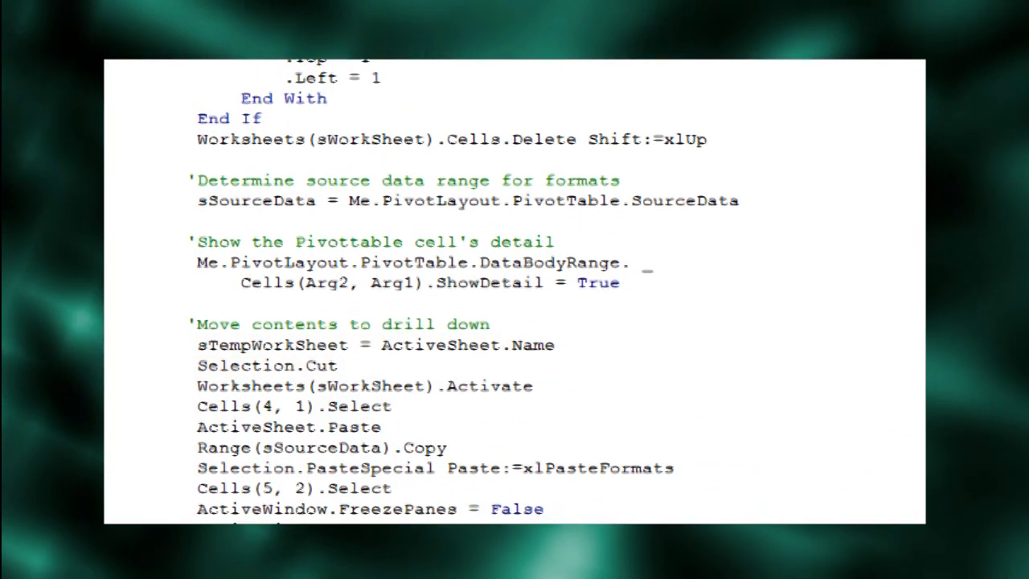
pyautogui.scroll(-3)
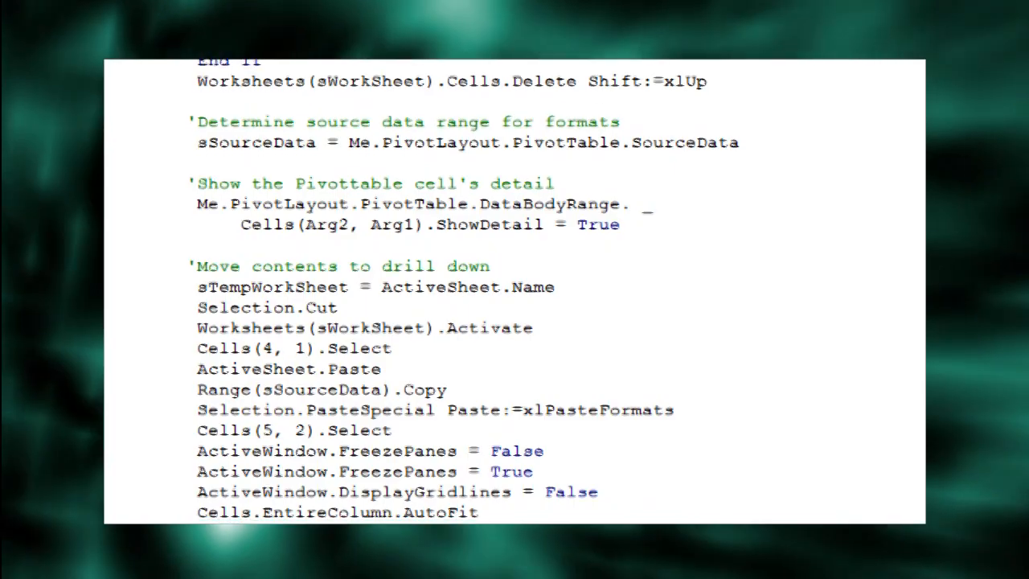
pyautogui.scroll(-3)
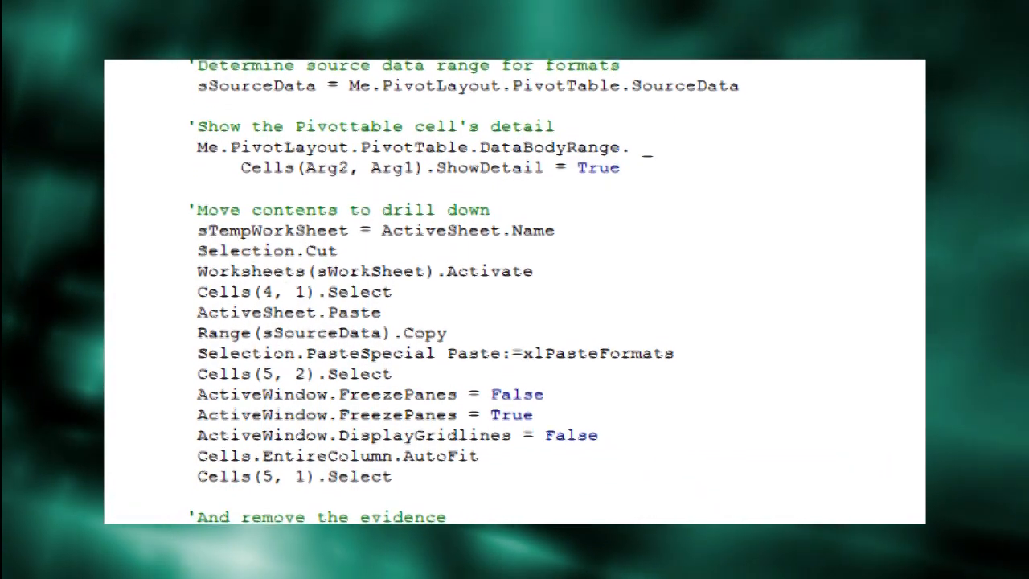
pyautogui.scroll(-3)
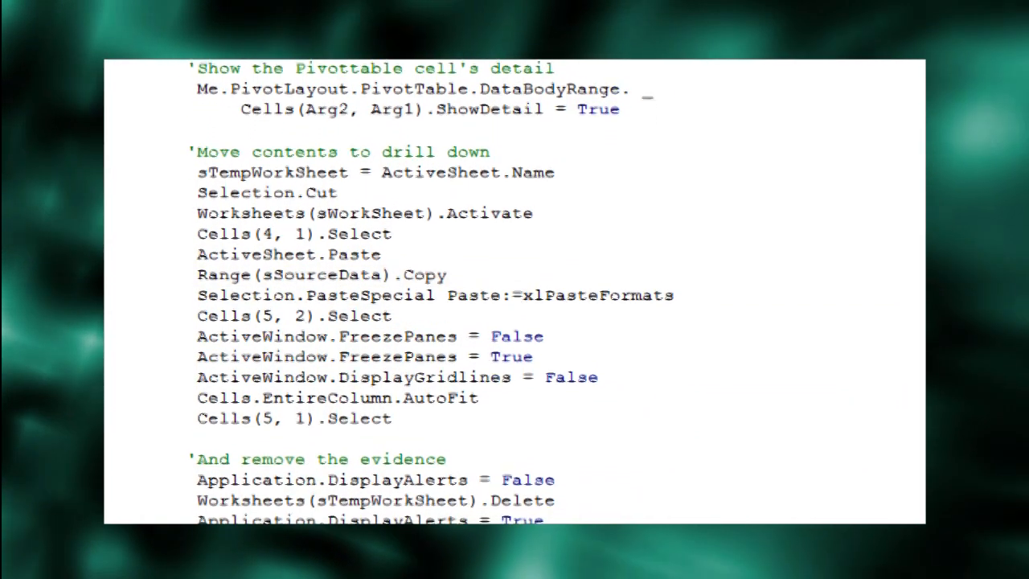
pyautogui.scroll(-3)
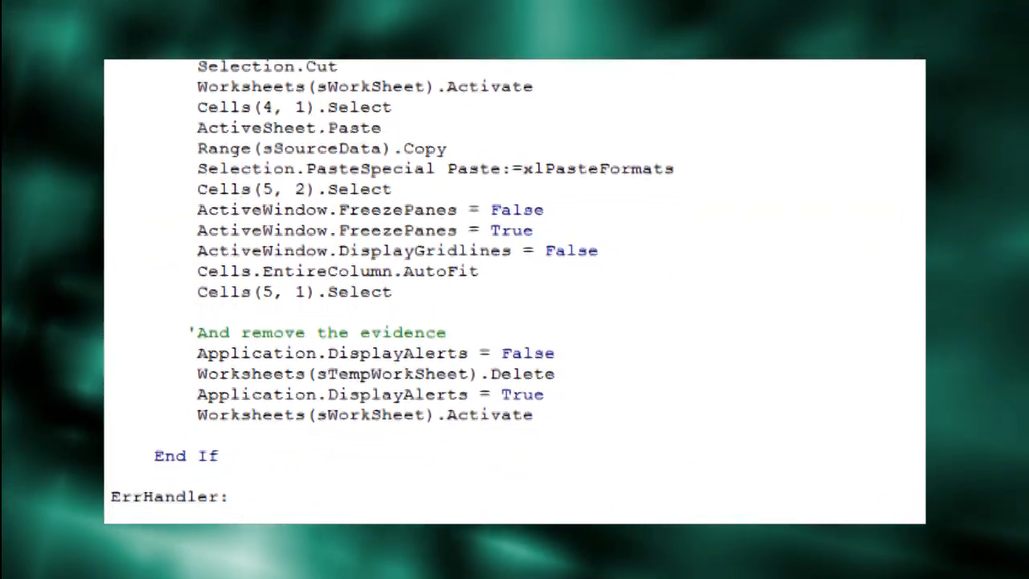
pyautogui.scroll(-3)
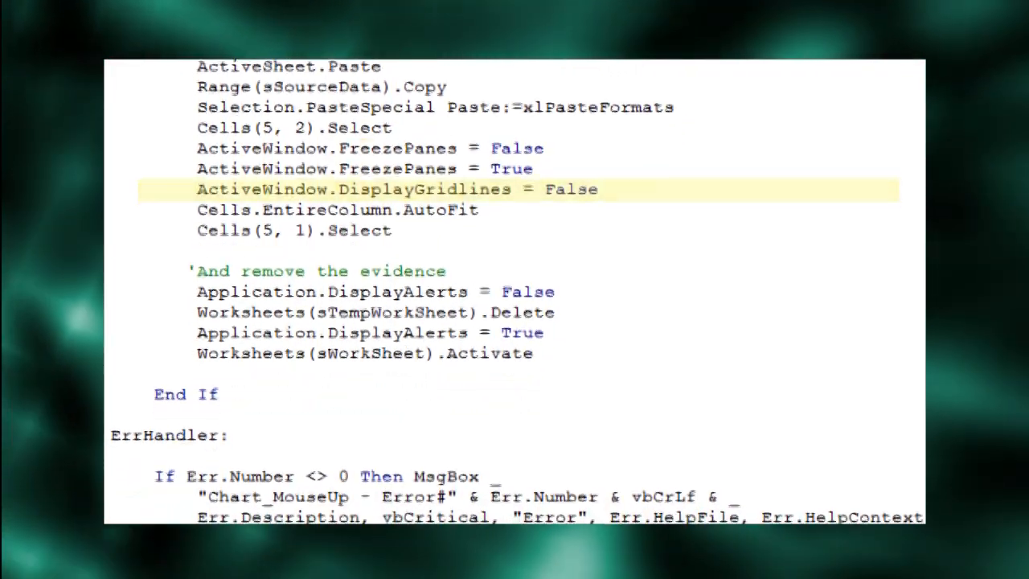
pyautogui.scroll(-3)
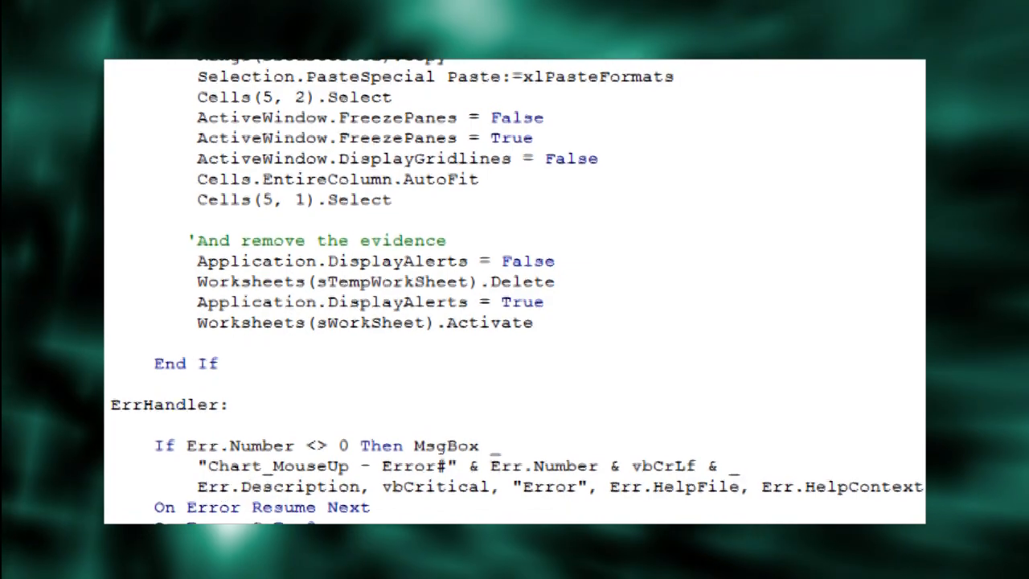
pyautogui.scroll(-3)
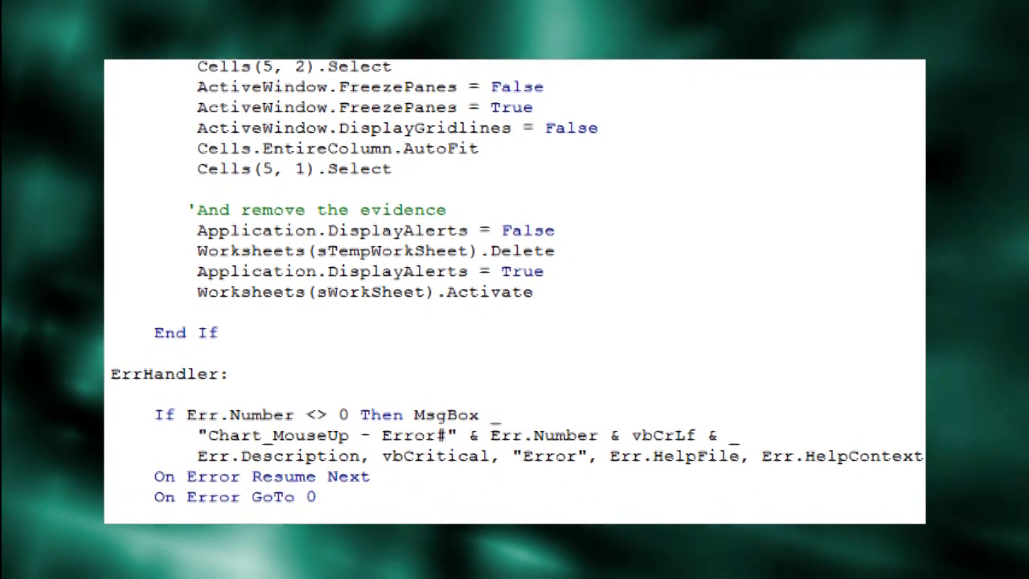
pyautogui.scroll(-3)
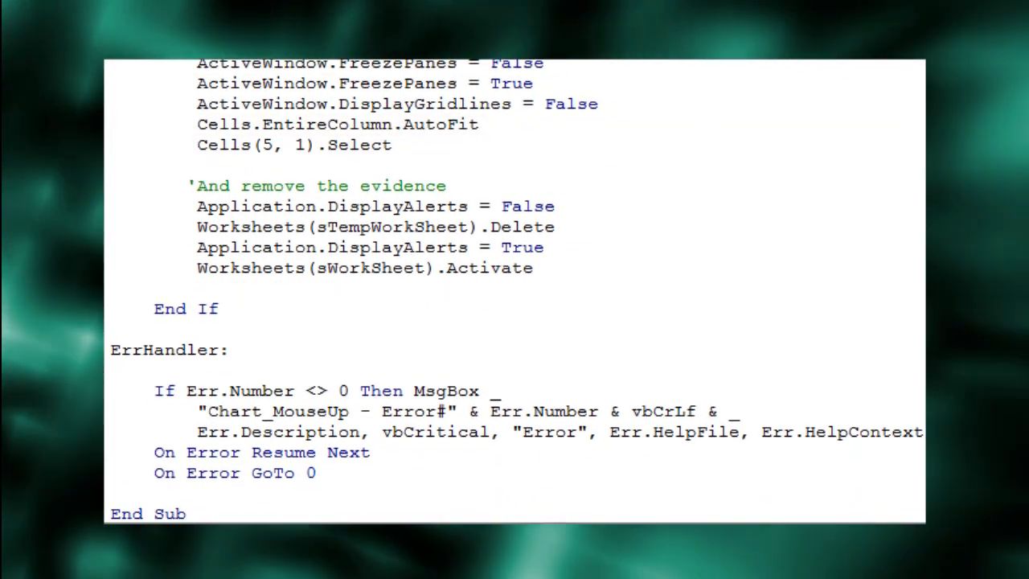